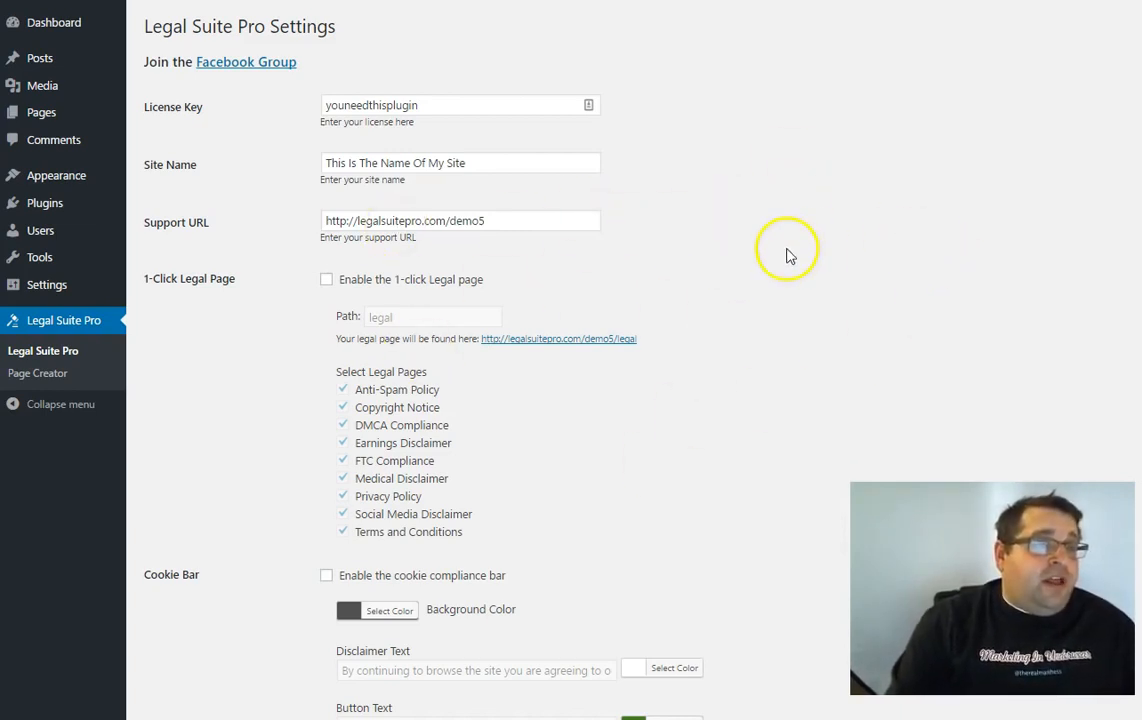
pyautogui.moveTo(330, 452)
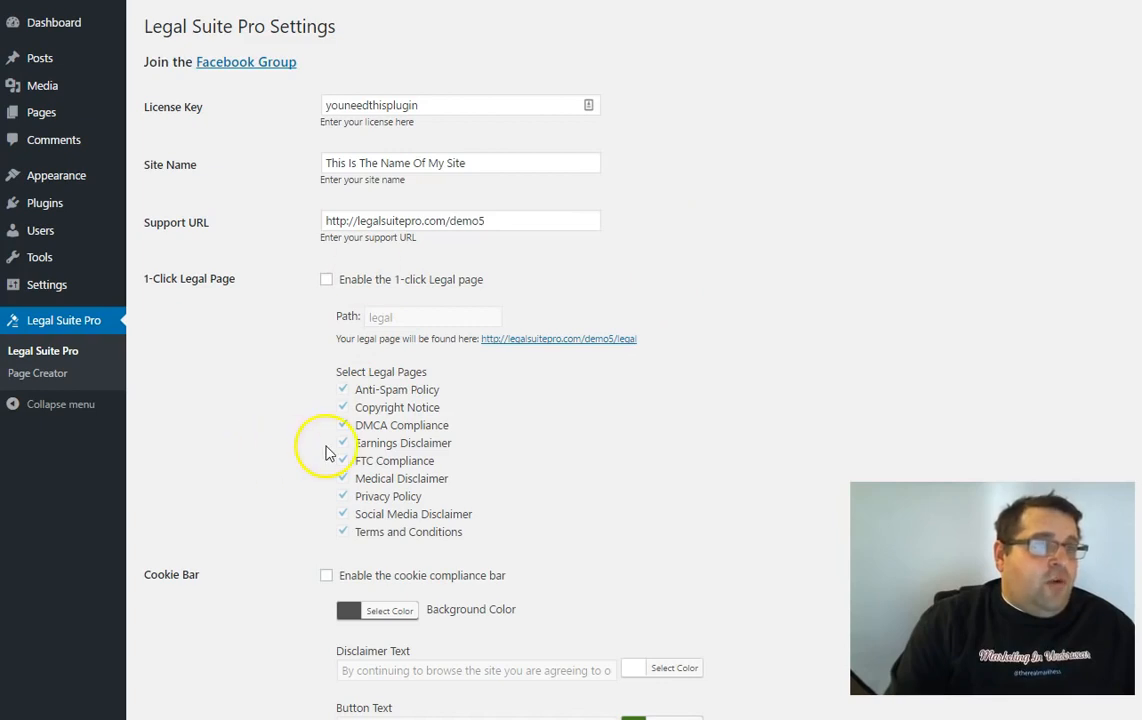
pyautogui.moveTo(730, 280)
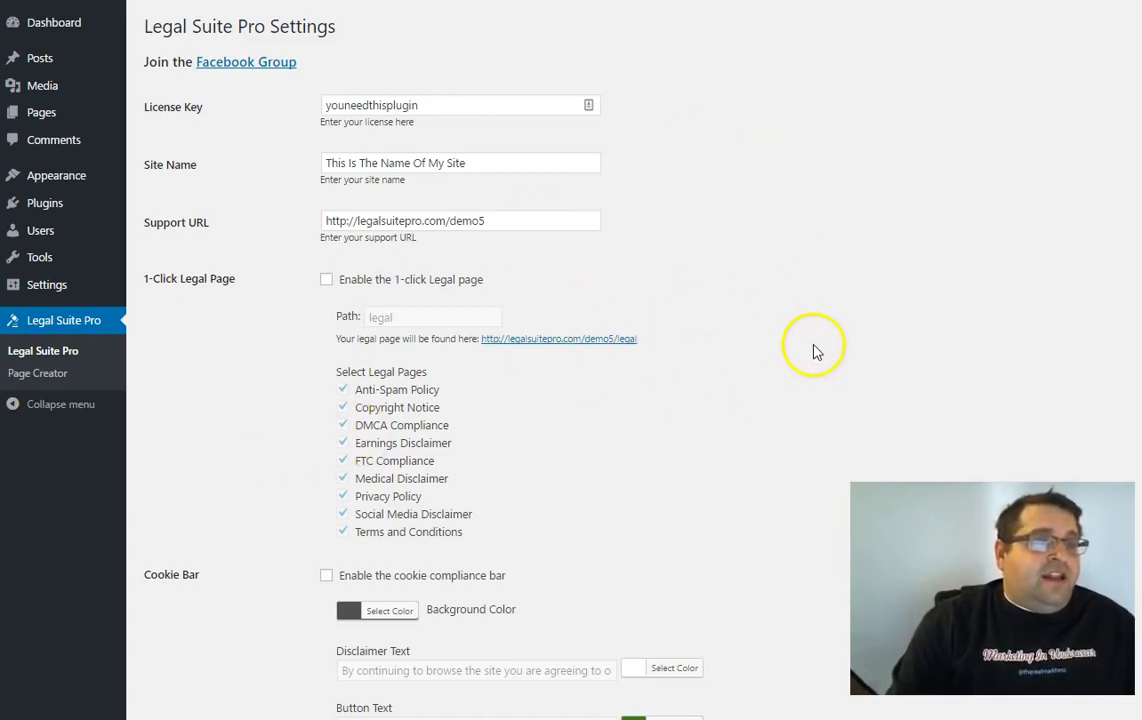
pyautogui.moveTo(748, 218)
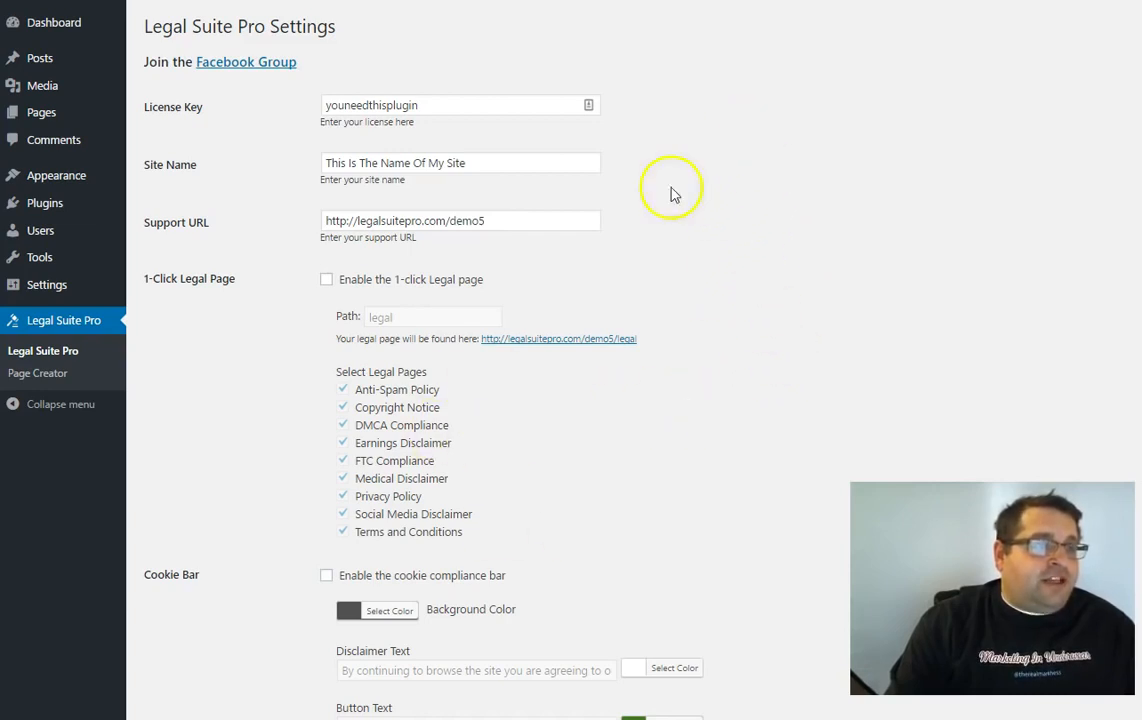
pyautogui.moveTo(856, 22)
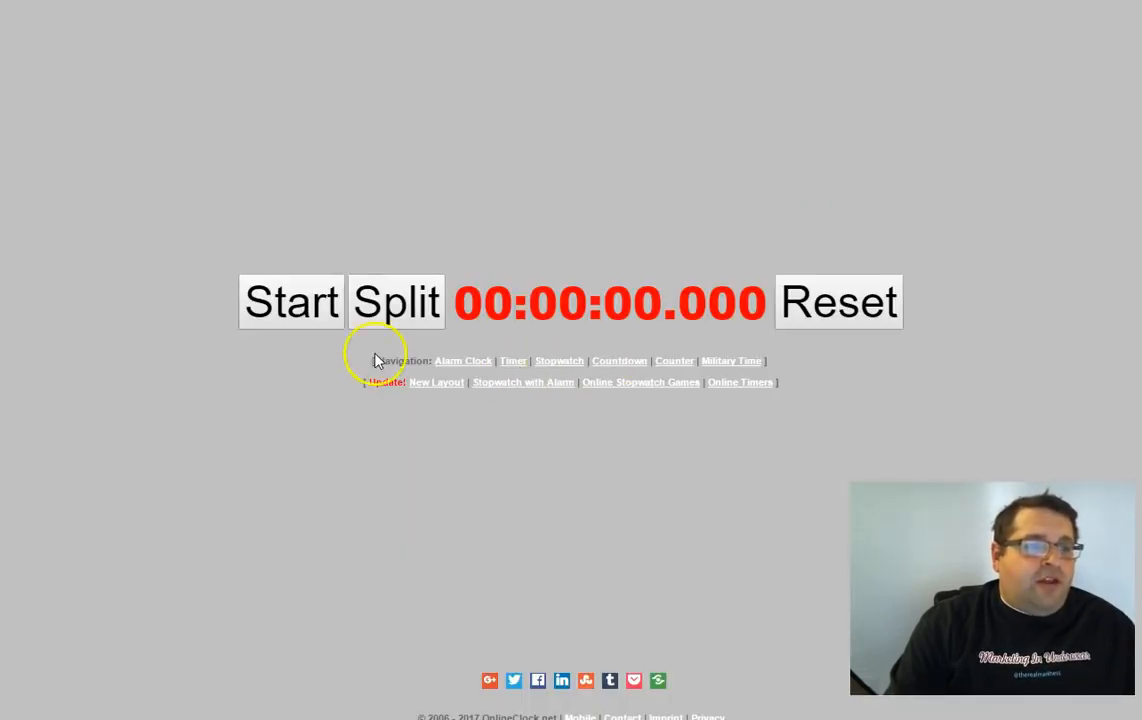
# Start the stopwatch, then enable the 1-click legal page (path 'legal') and the cookie compliance bar.
pyautogui.click(292, 302)
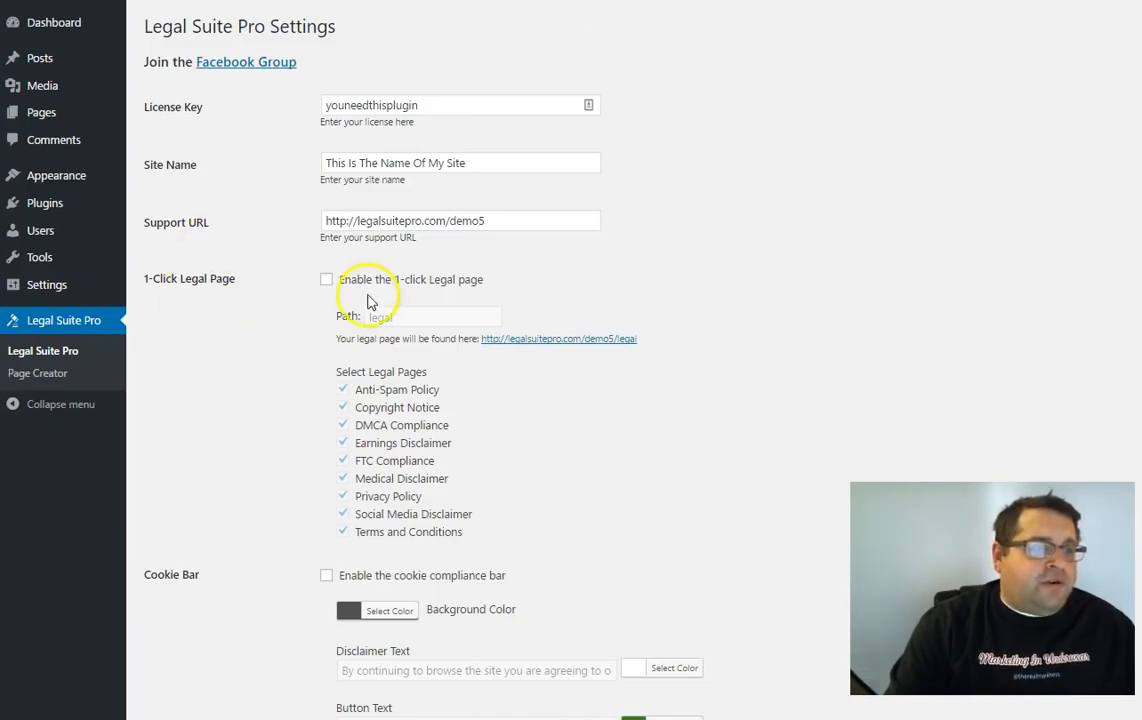
pyautogui.click(326, 280)
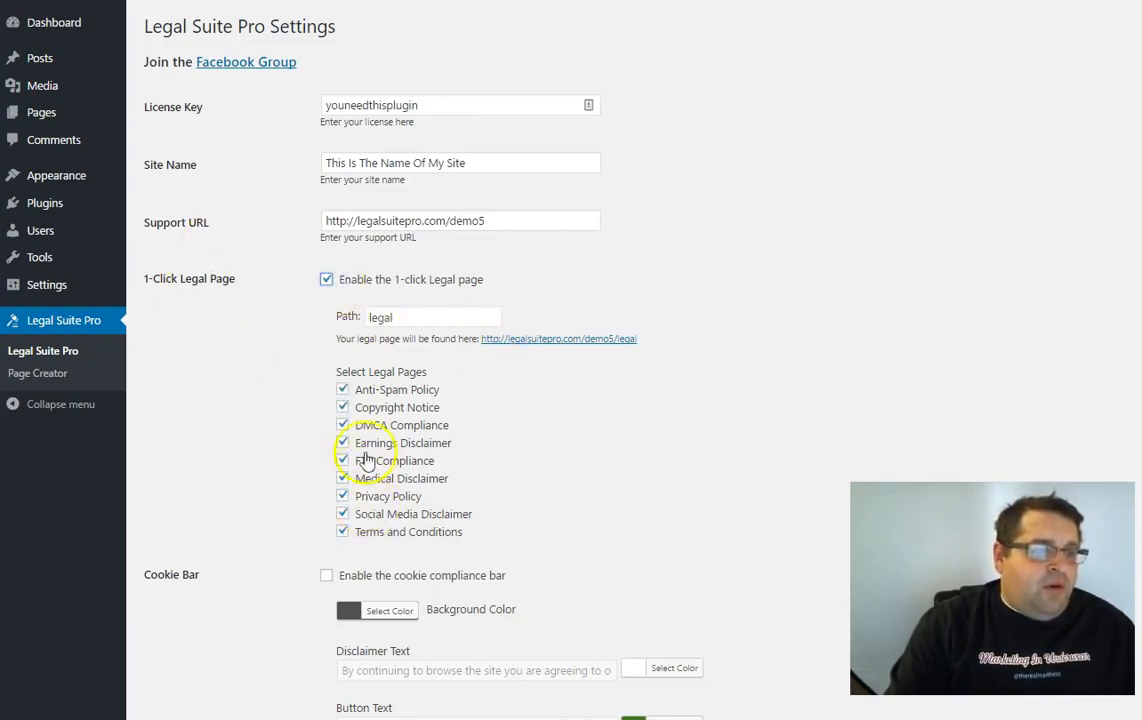
pyautogui.scroll(-3)
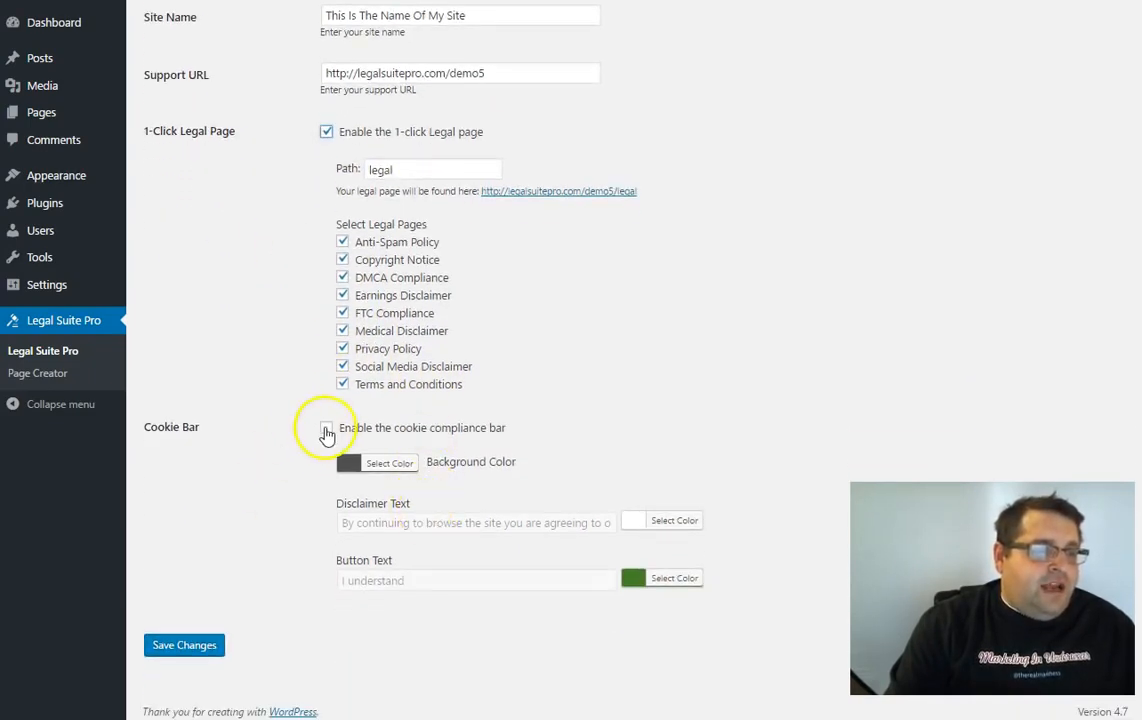
pyautogui.click(326, 428)
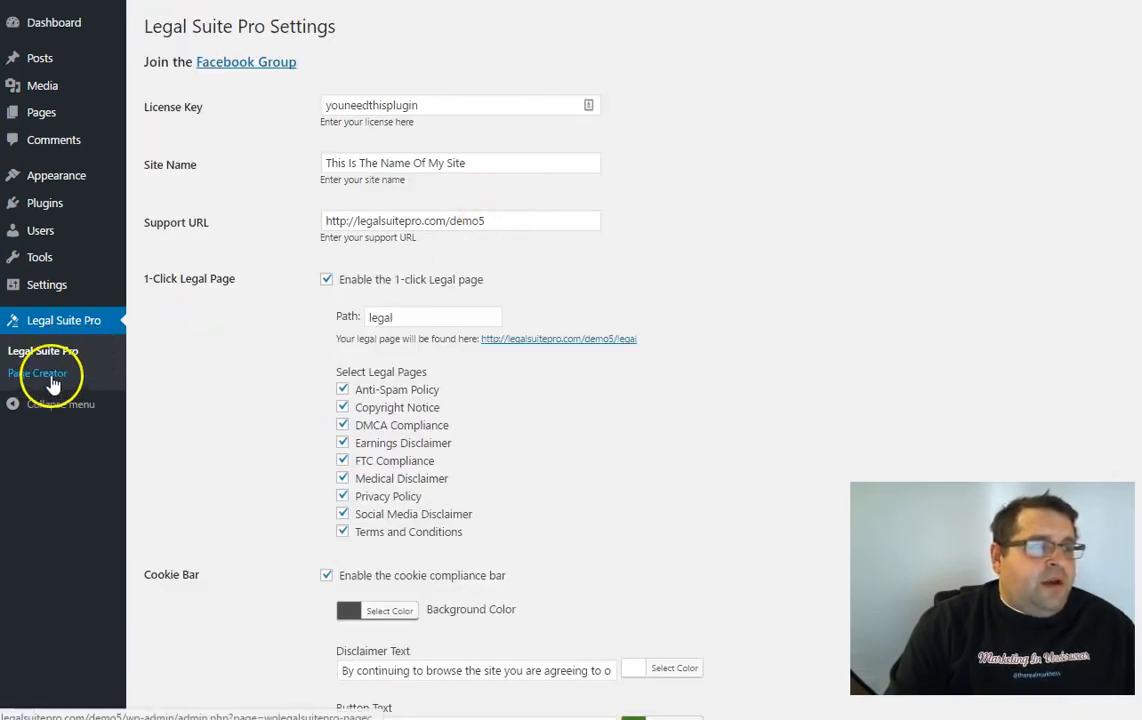
# Tick the legal pages in Page Creator and add the FTC Disclaimer widget to the Sidebar.
pyautogui.click(38, 374)
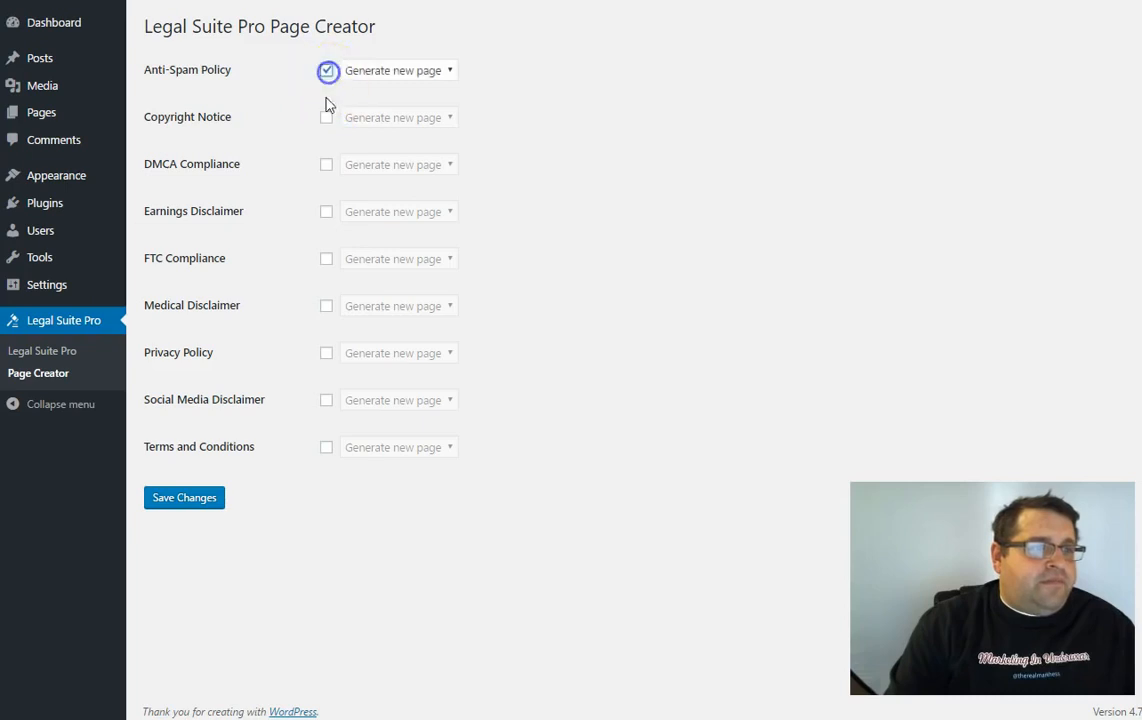
pyautogui.click(326, 212)
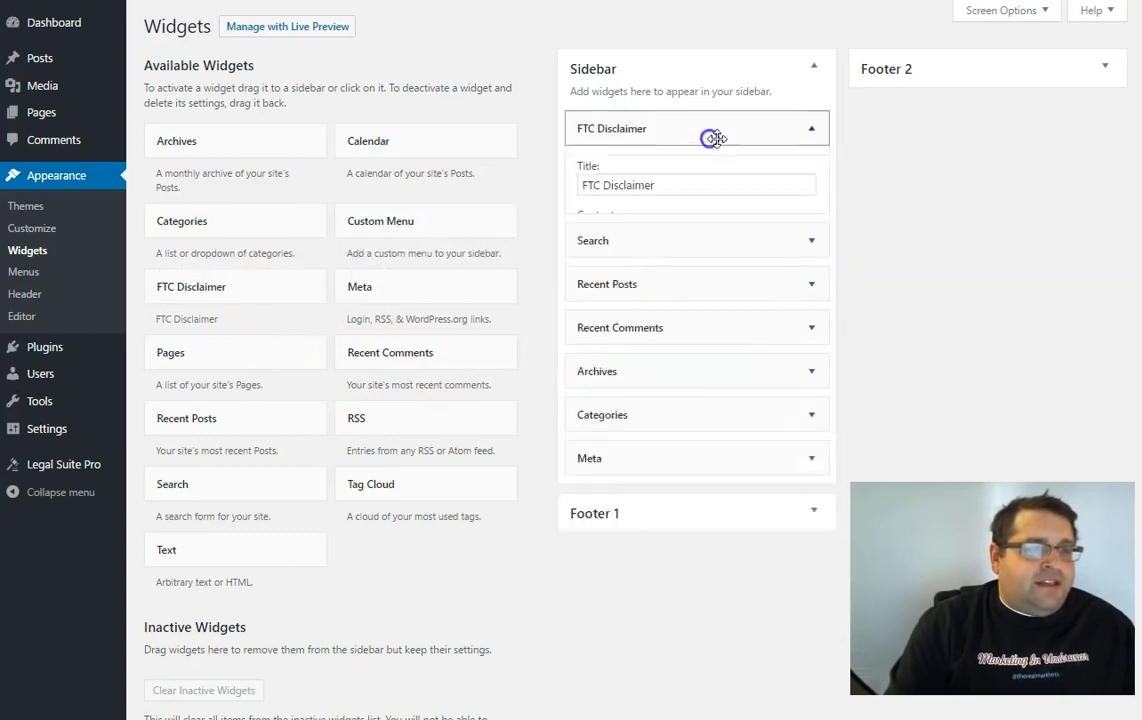
pyautogui.click(696, 128)
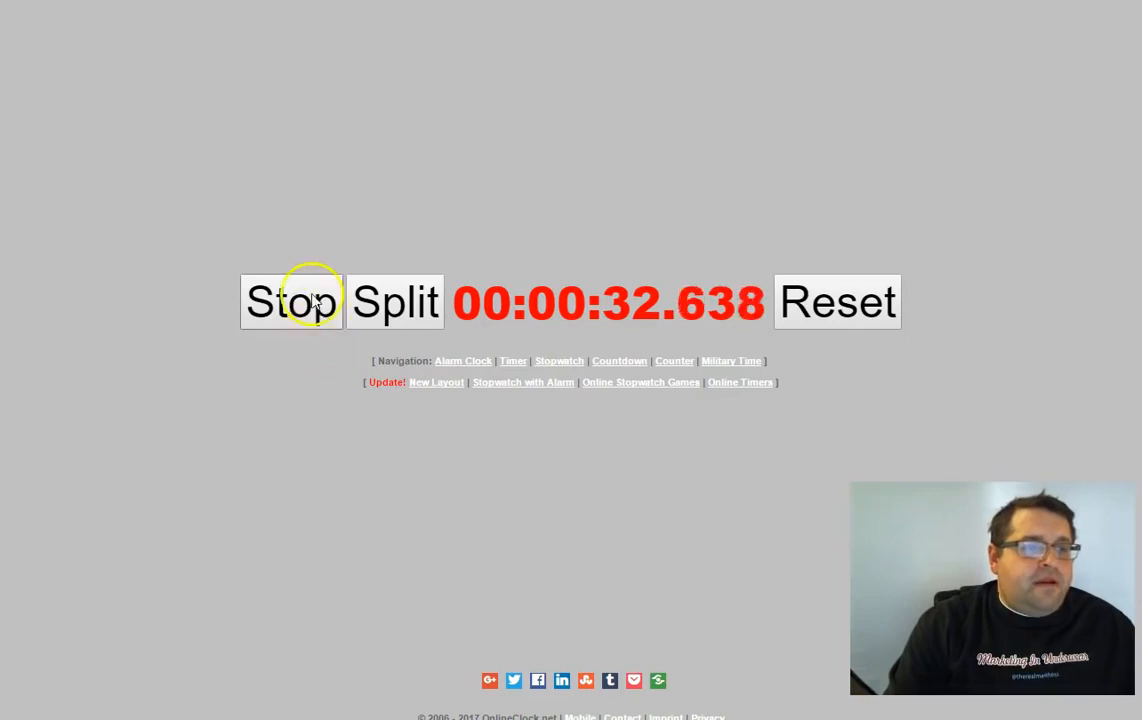
# Stop the OnlineClock.net stopwatch at 00:00:32.920 as the total setup time.
pyautogui.click(292, 300)
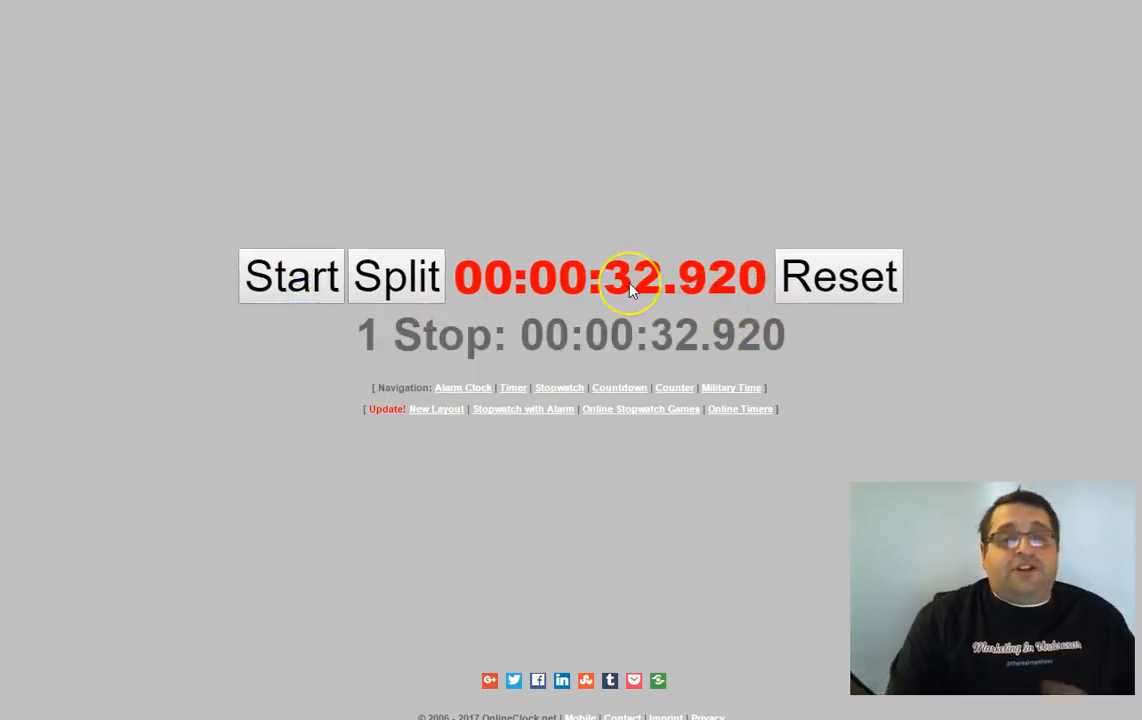
pyautogui.moveTo(632, 290)
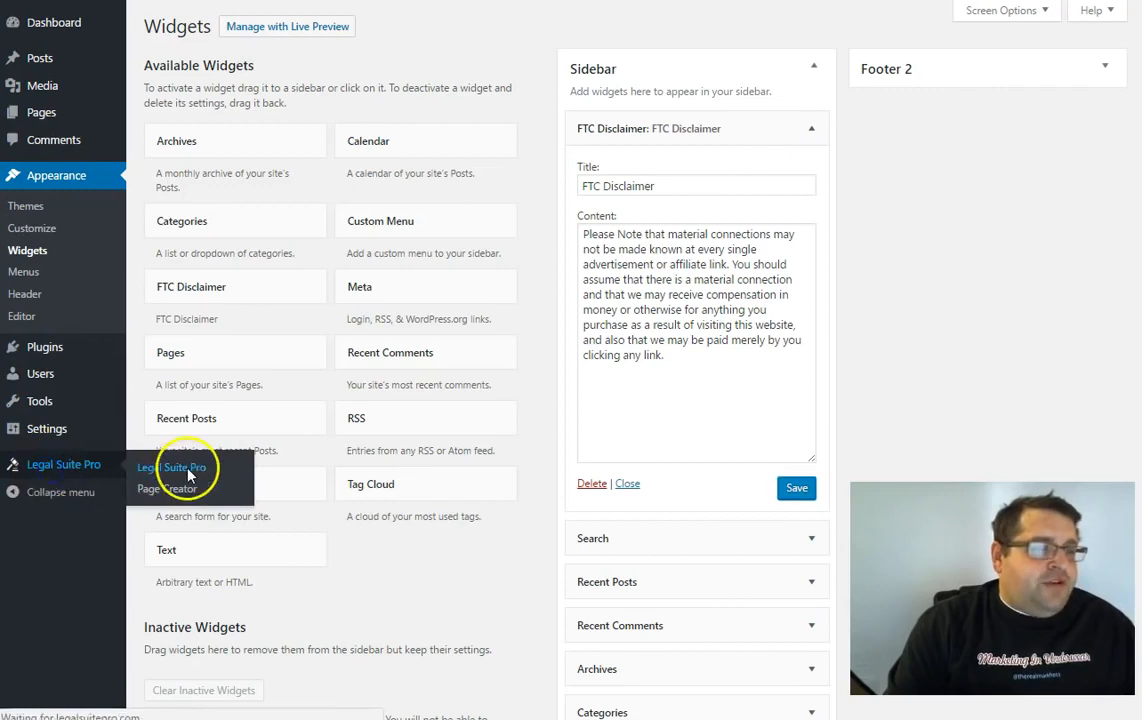
# Return to Legal Suite Pro Settings showing the saved license key, site name and enabled options.
pyautogui.click(64, 464)
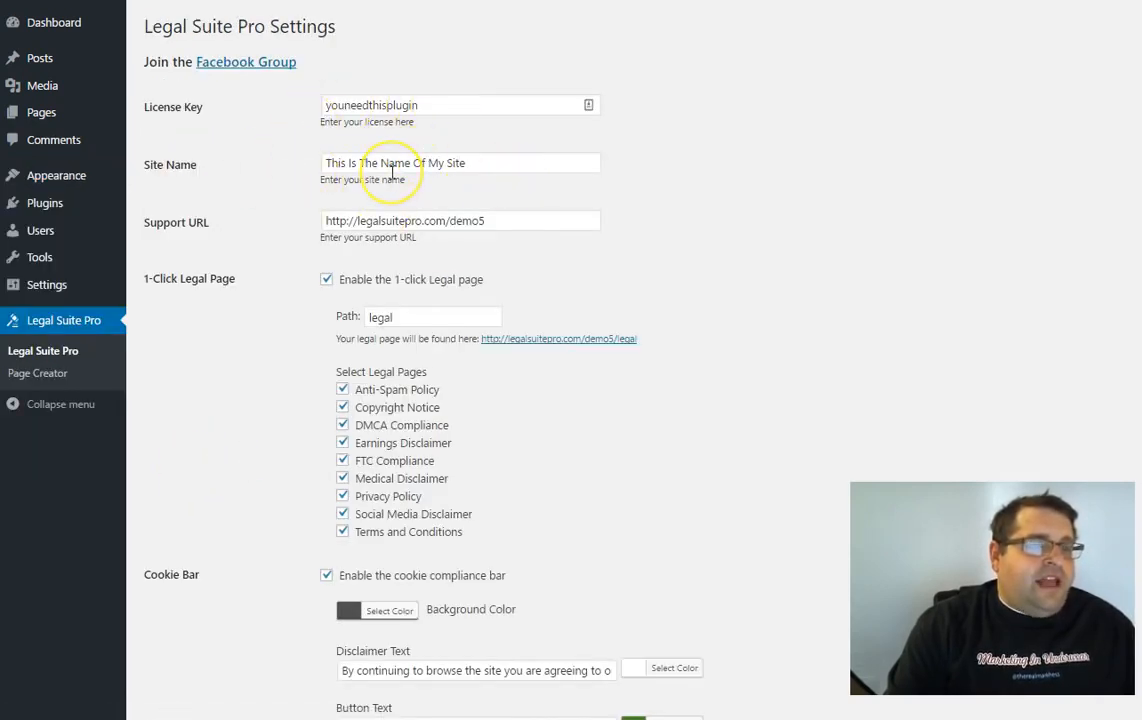
pyautogui.moveTo(292, 220)
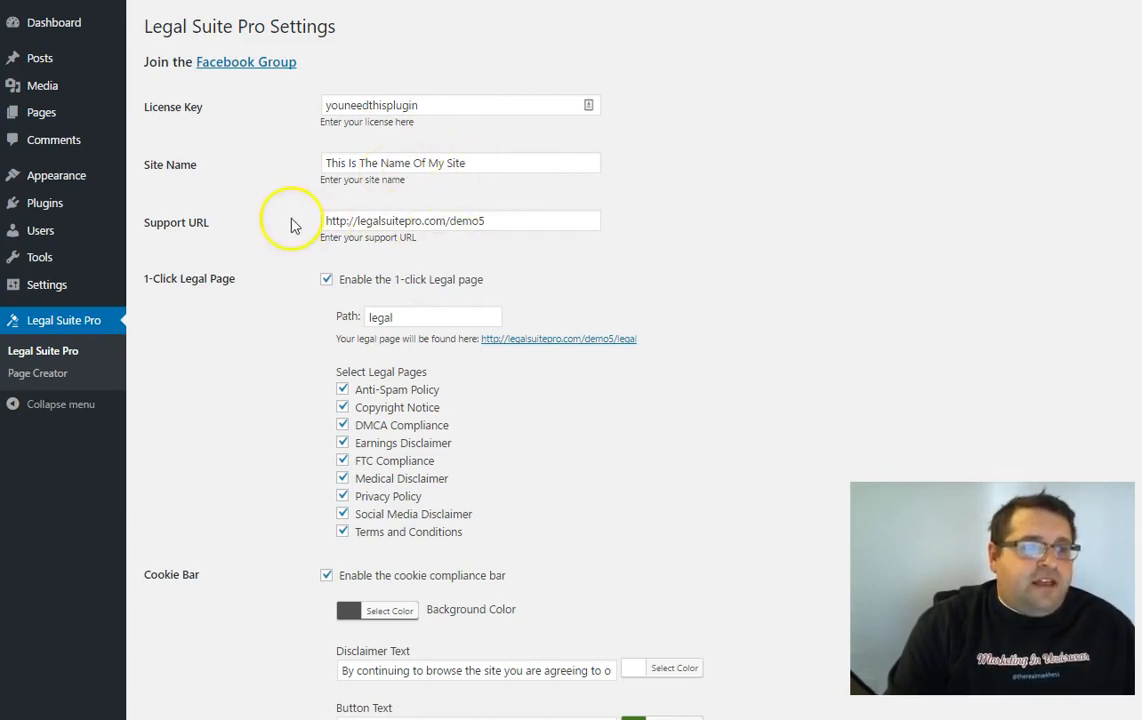
pyautogui.click(480, 220)
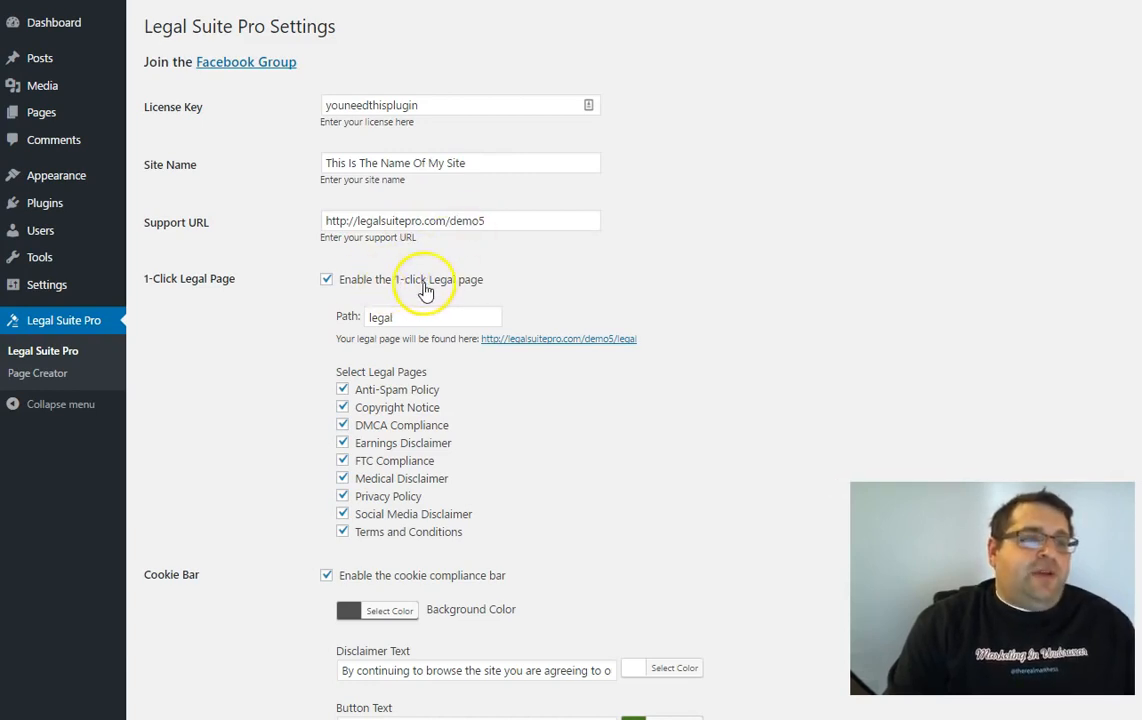
pyautogui.moveTo(456, 288)
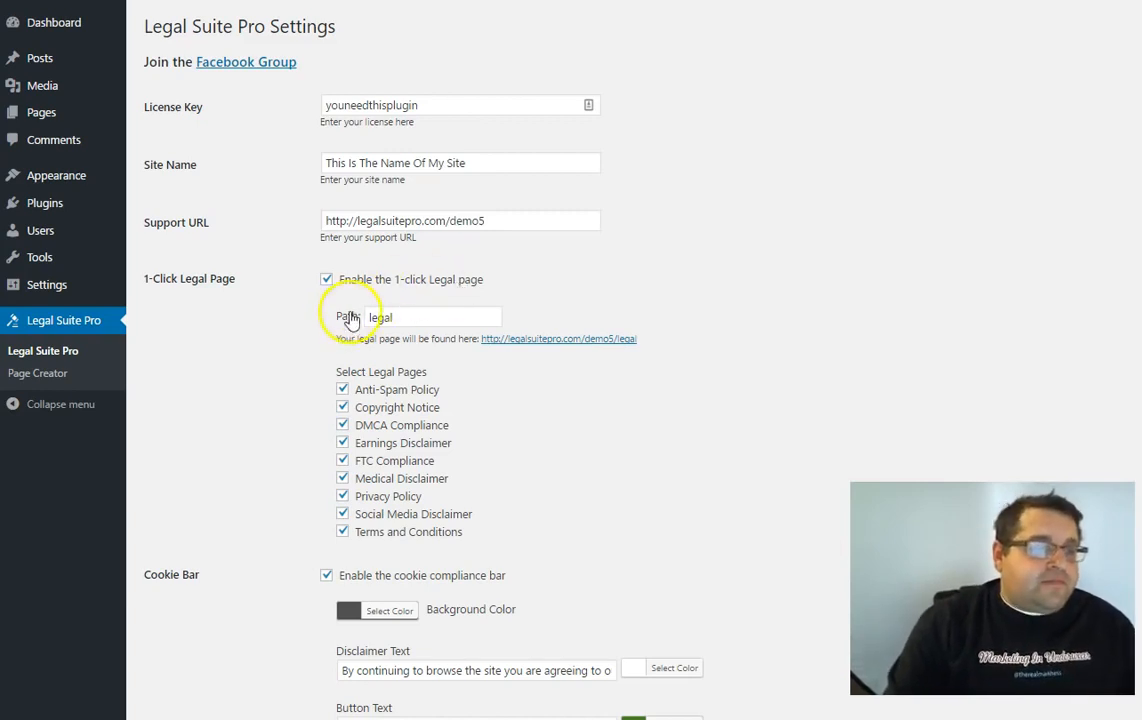
pyautogui.rightClick(560, 338)
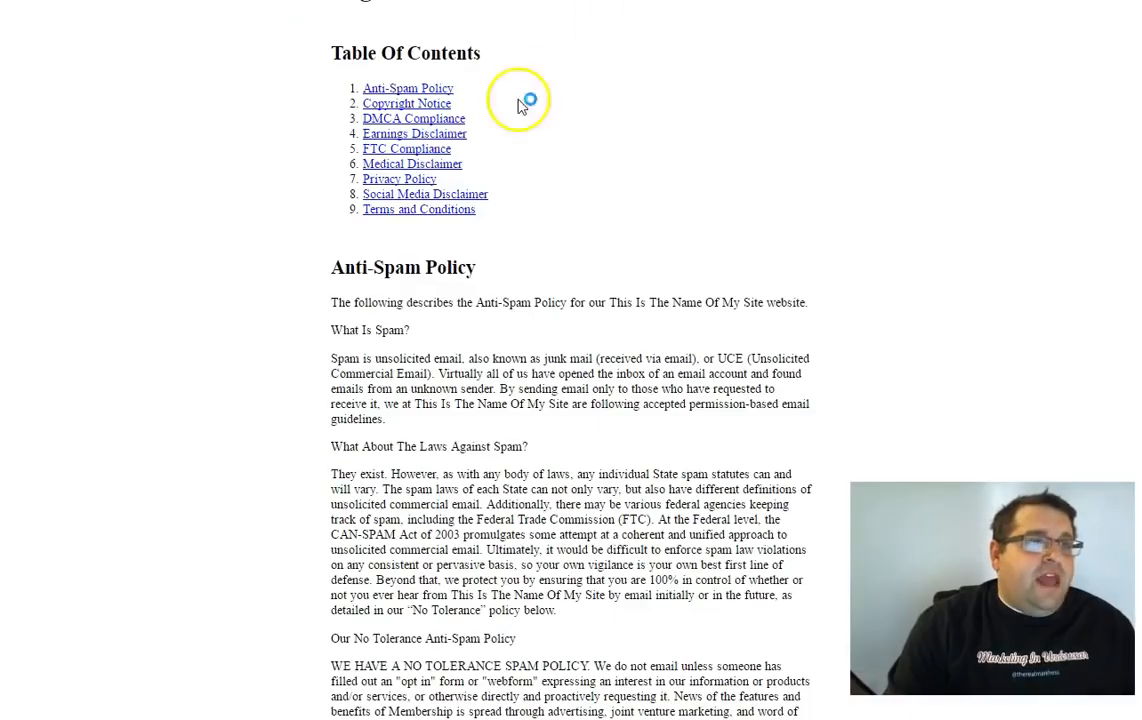
pyautogui.click(406, 104)
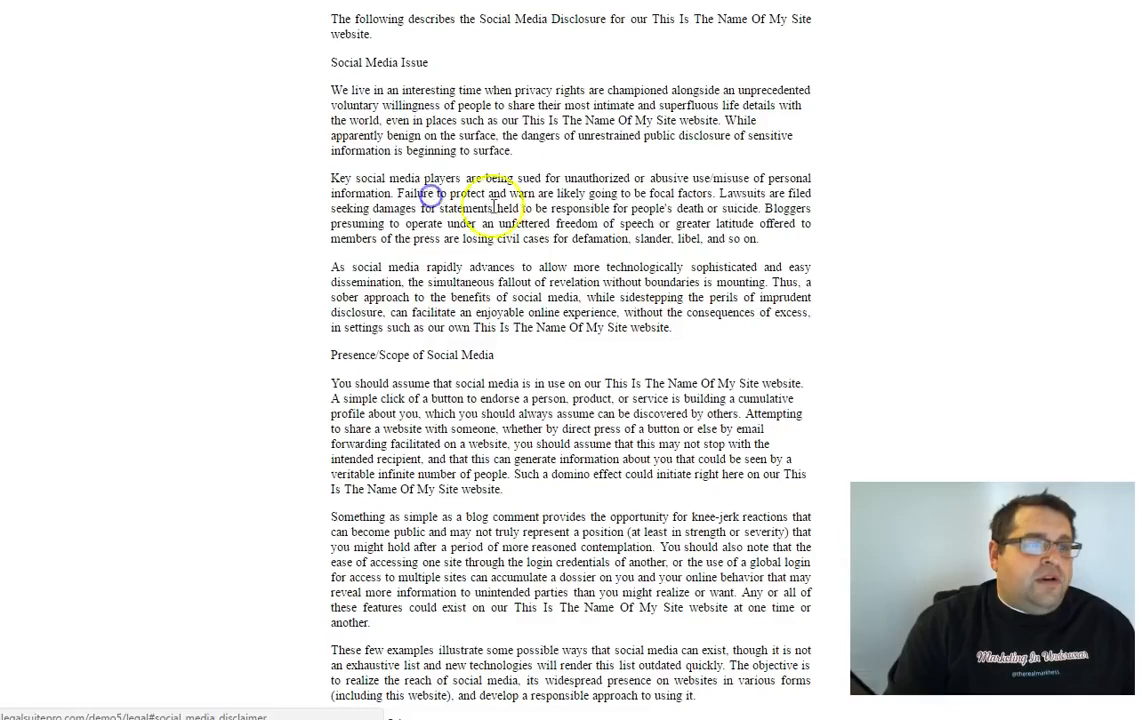
pyautogui.scroll(-3)
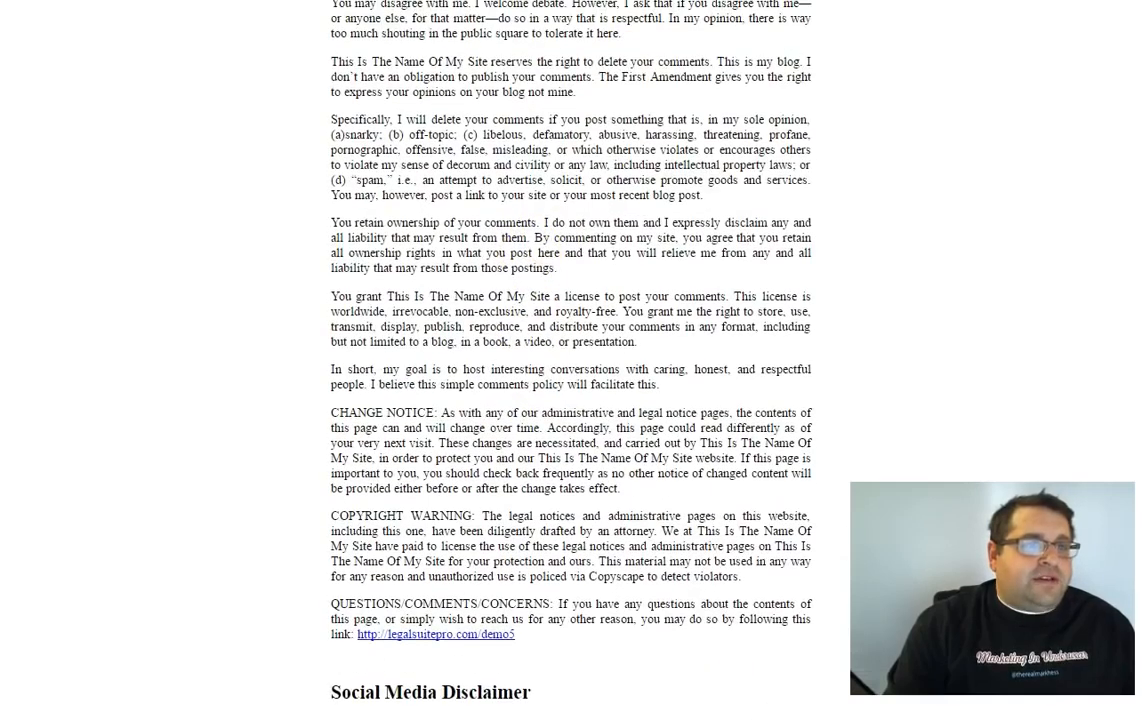
# Show Pages > All Pages listing the generated Anti-Spam Policy and Terms and Conditions pages.
pyautogui.click(62, 320)
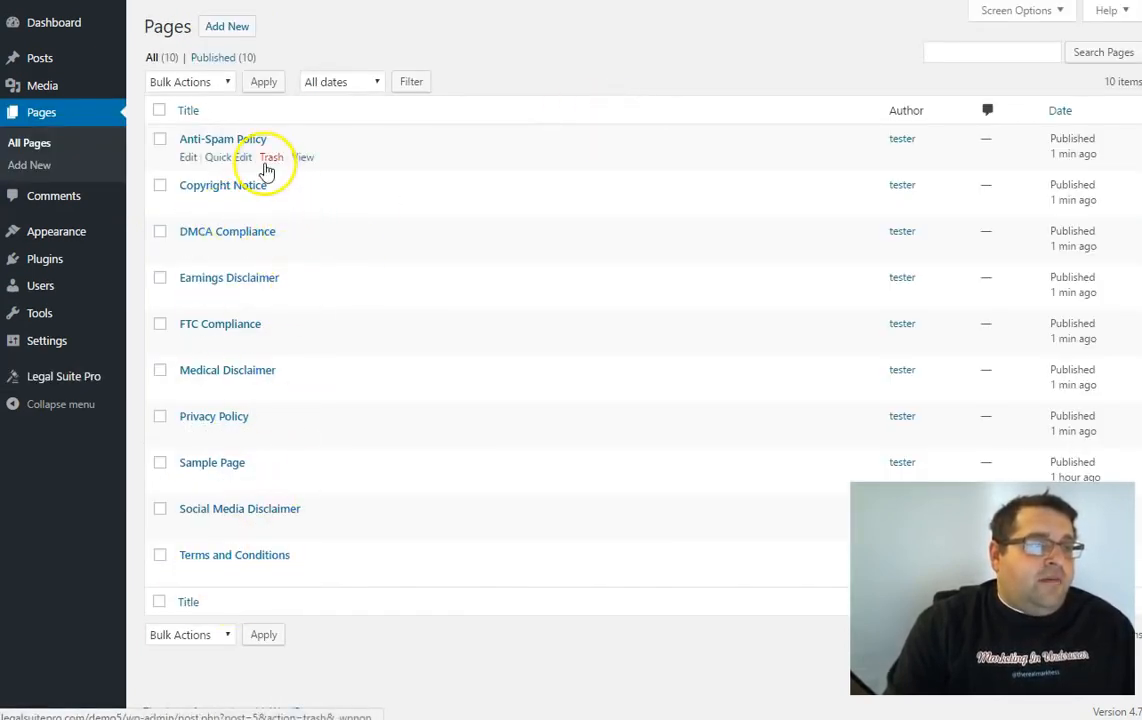
pyautogui.click(46, 340)
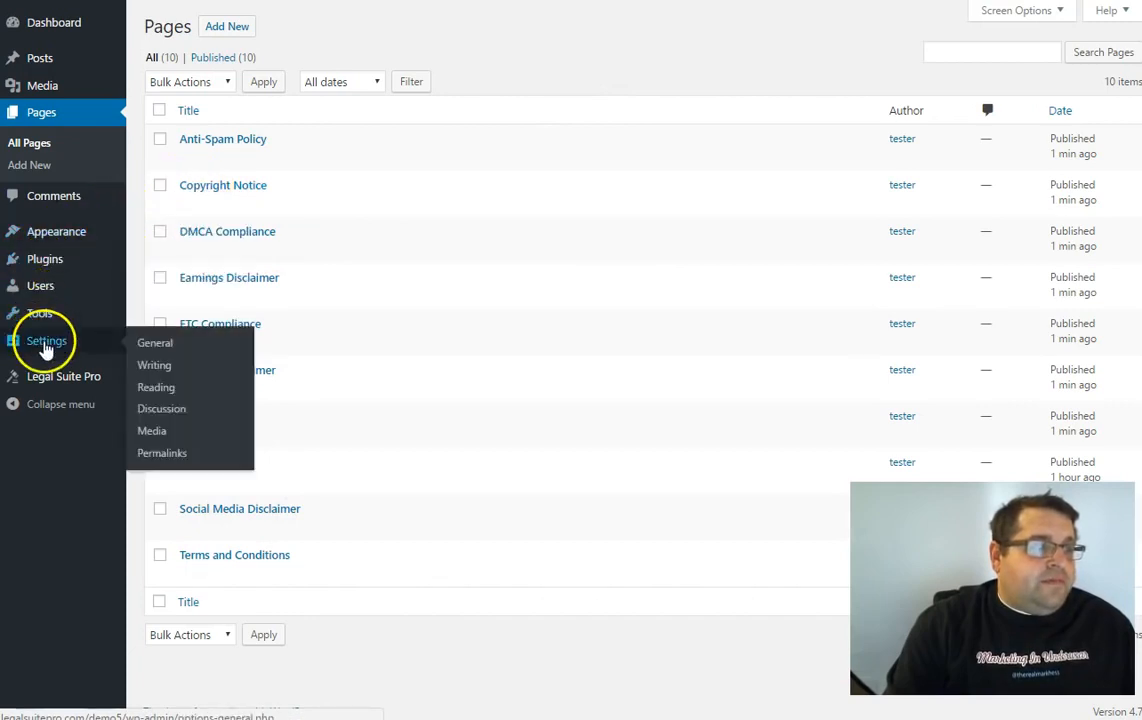
# Pick a dark background colour for the cookie bar in Legal Suite Pro settings.
pyautogui.click(64, 376)
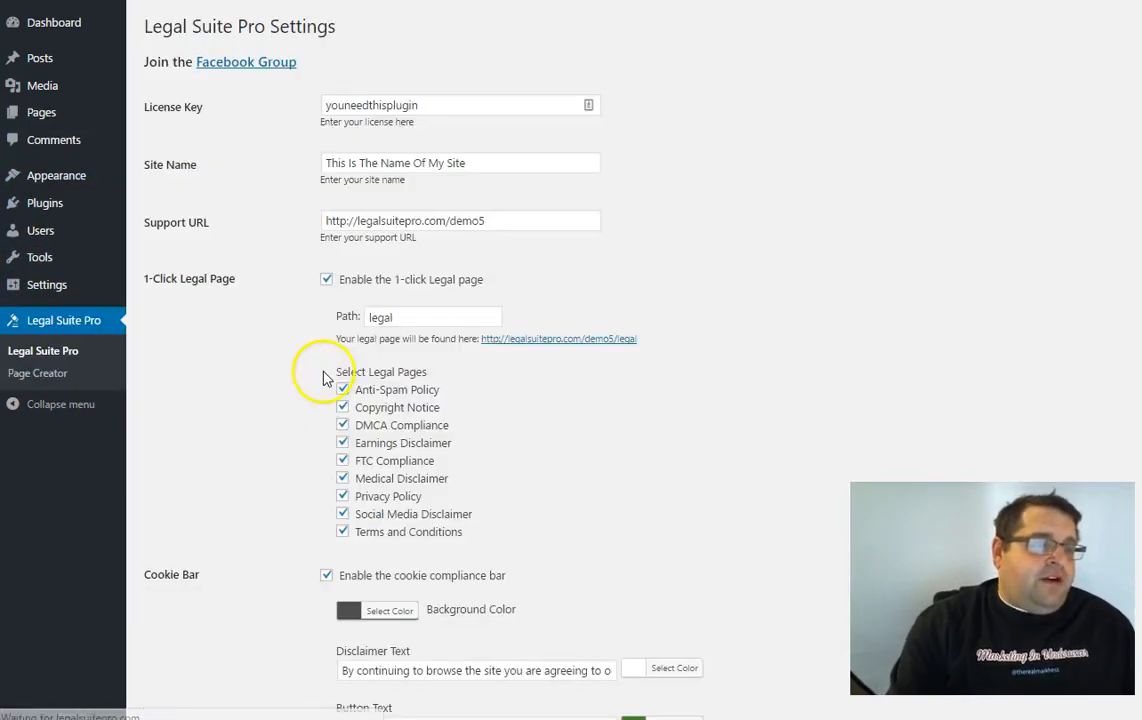
pyautogui.scroll(-3)
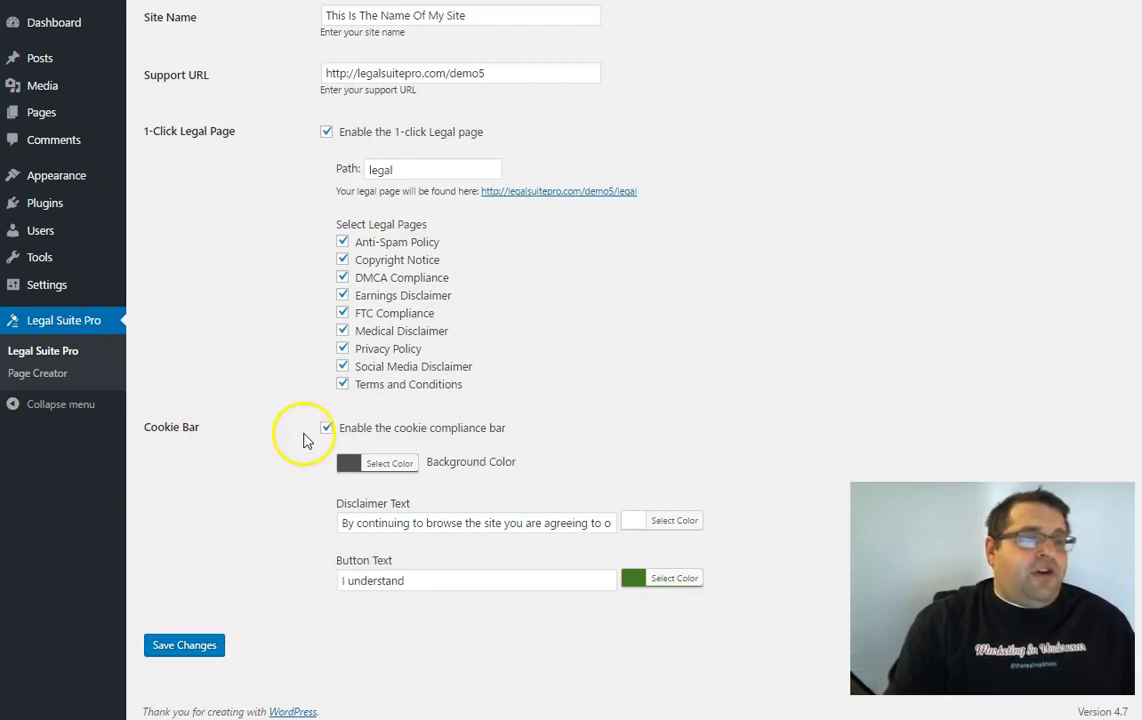
pyautogui.click(378, 462)
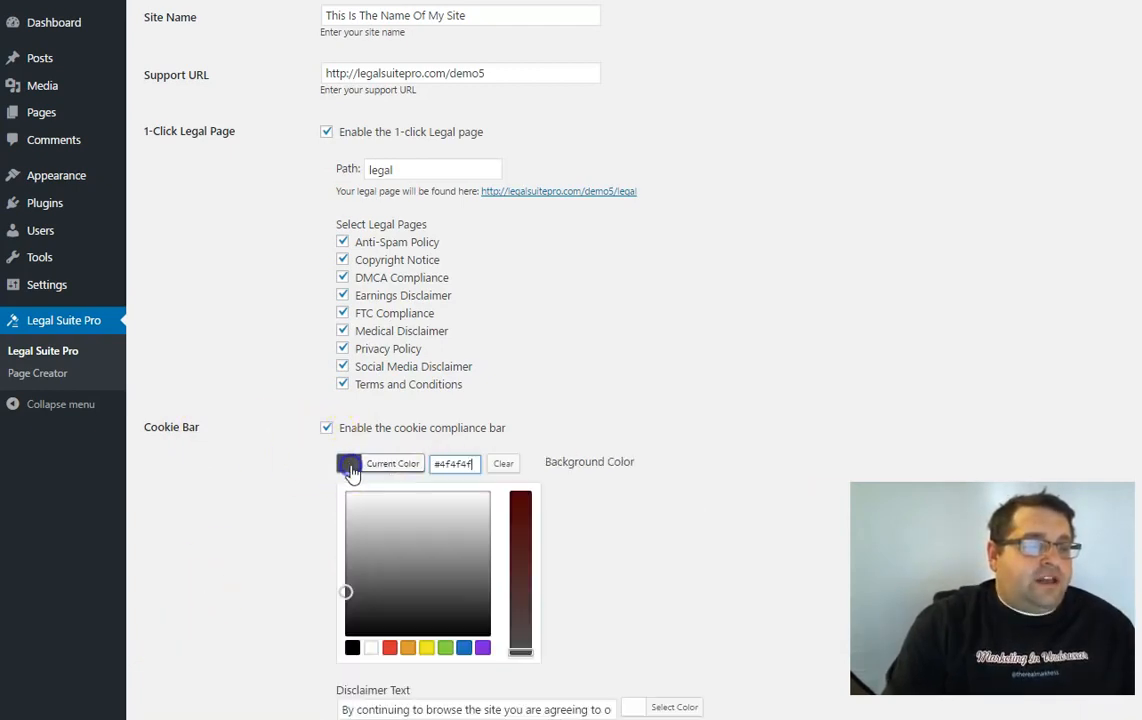
pyautogui.click(520, 500)
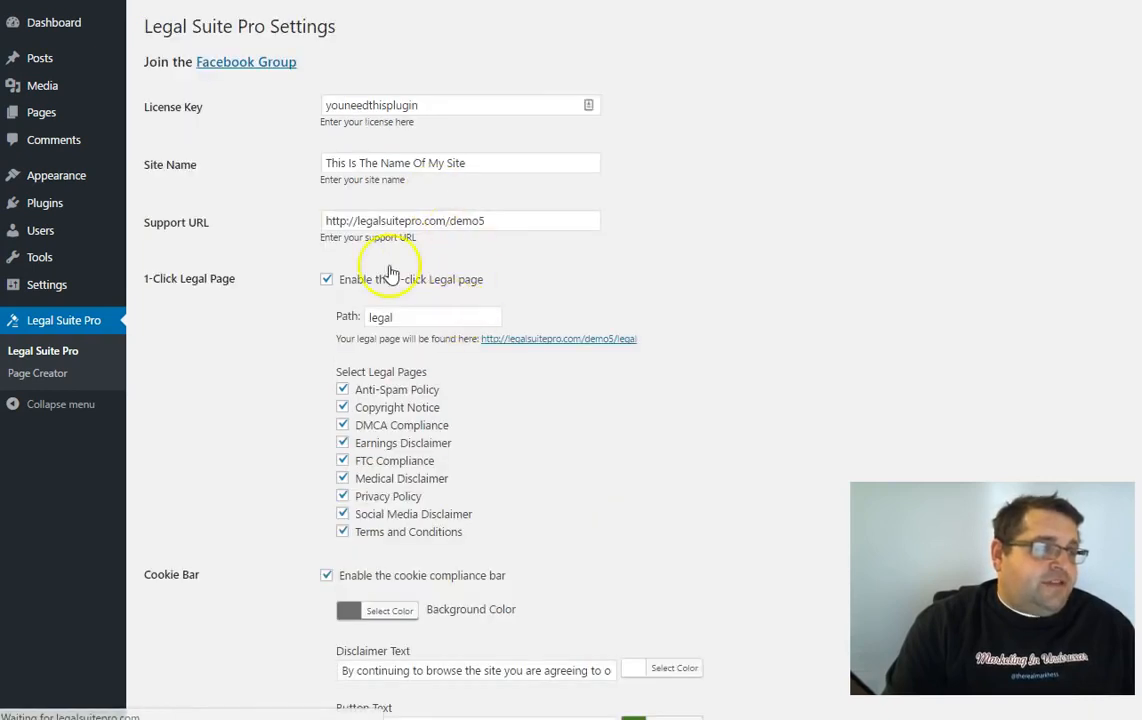
pyautogui.moveTo(56, 176)
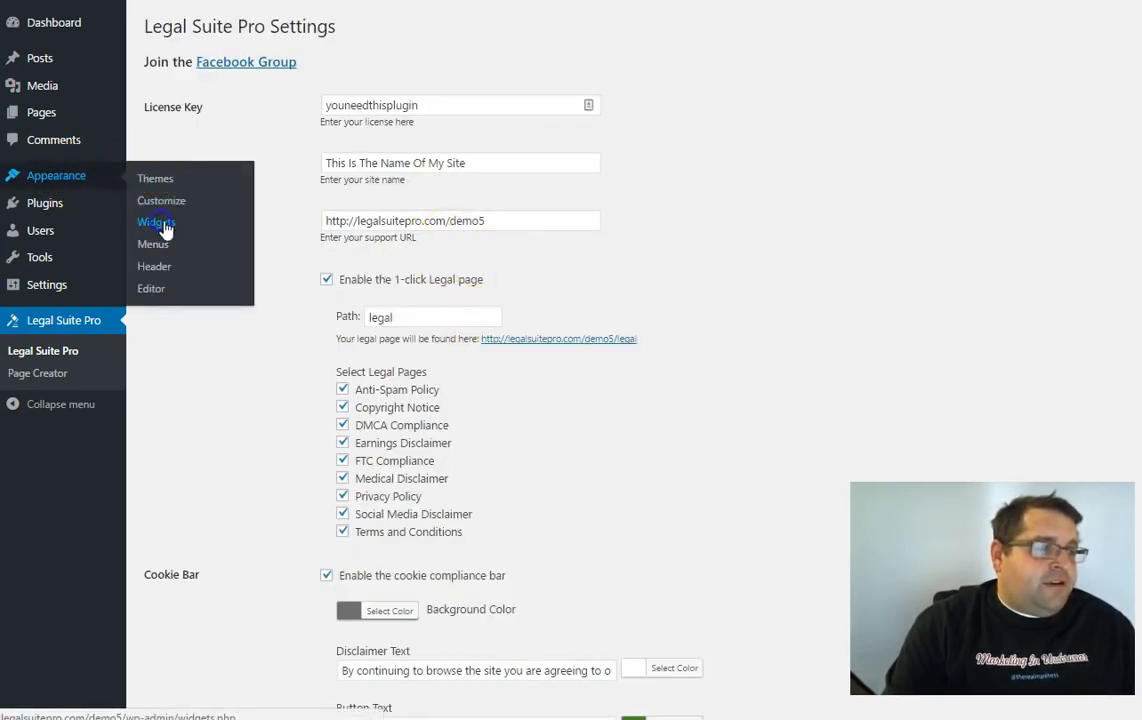
# Place the FTC Disclaimer widget into the Sidebar from Appearance > Widgets.
pyautogui.click(156, 222)
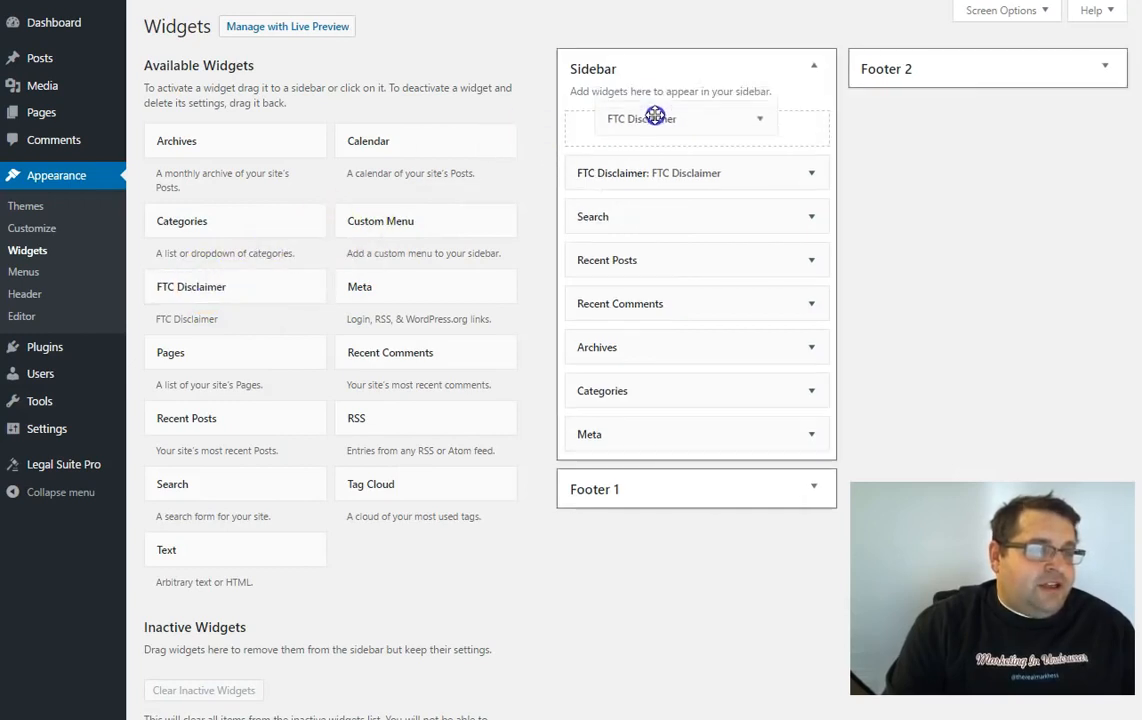
pyautogui.click(640, 118)
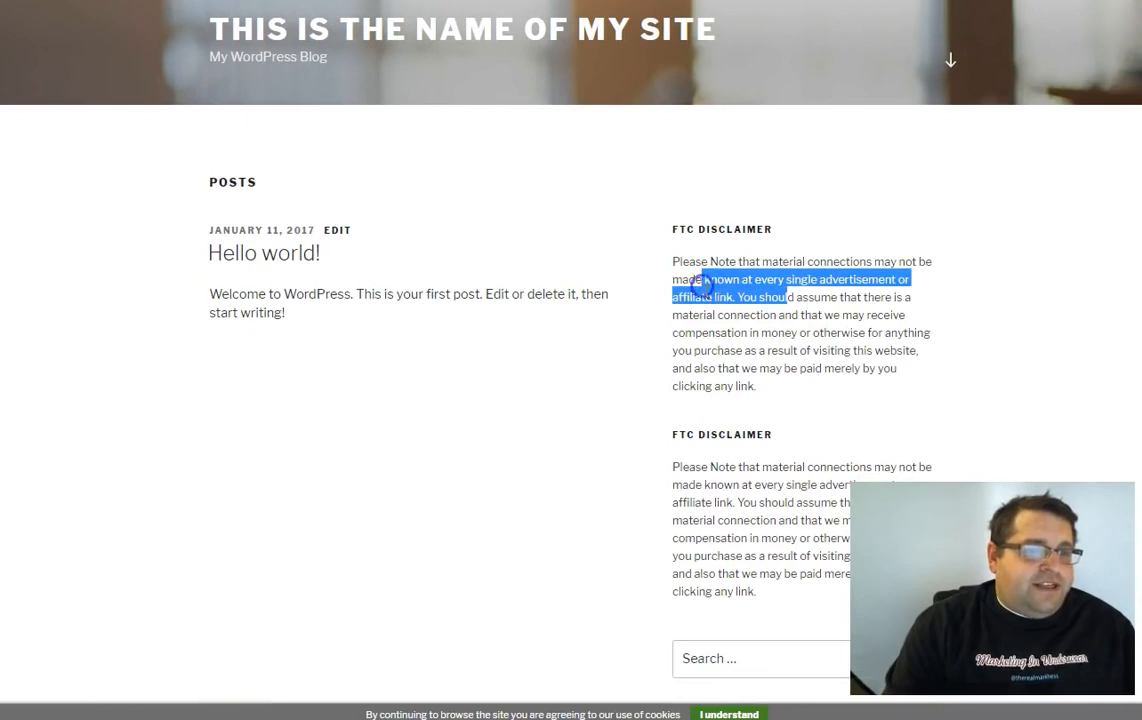
# Scroll the live home page to check the FTC Disclaimer widget and the cookie bar's I understand button.
pyautogui.scroll(-3)
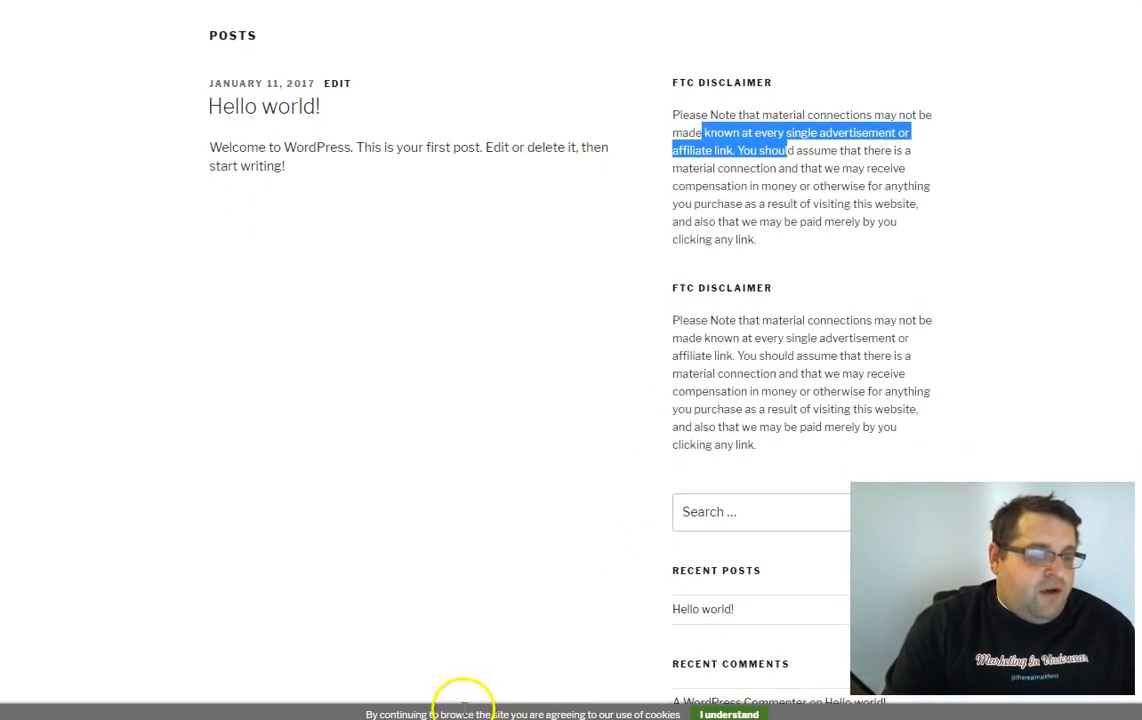
pyautogui.moveTo(600, 710)
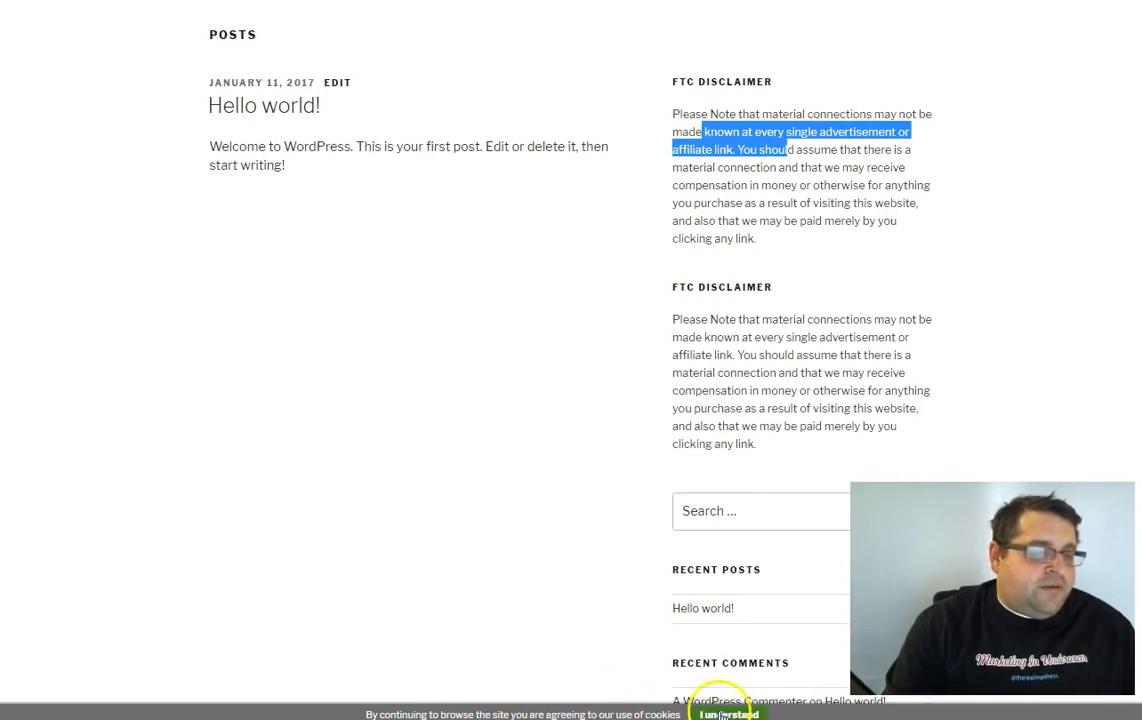
pyautogui.moveTo(712, 372)
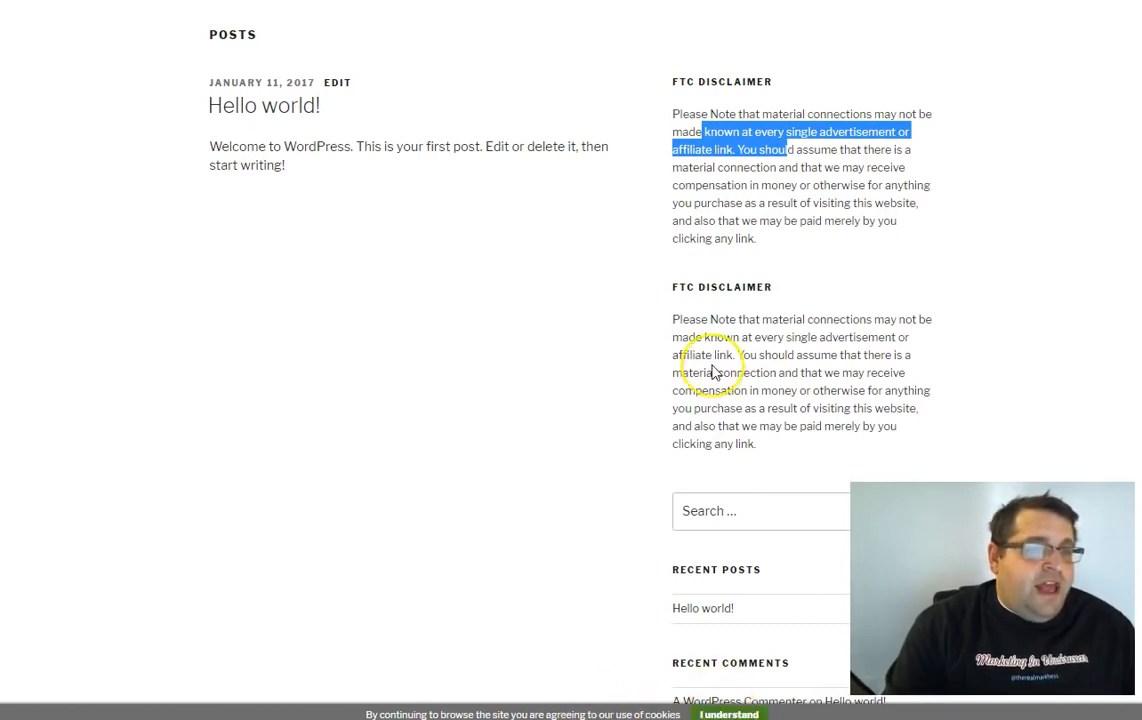
pyautogui.scroll(3)
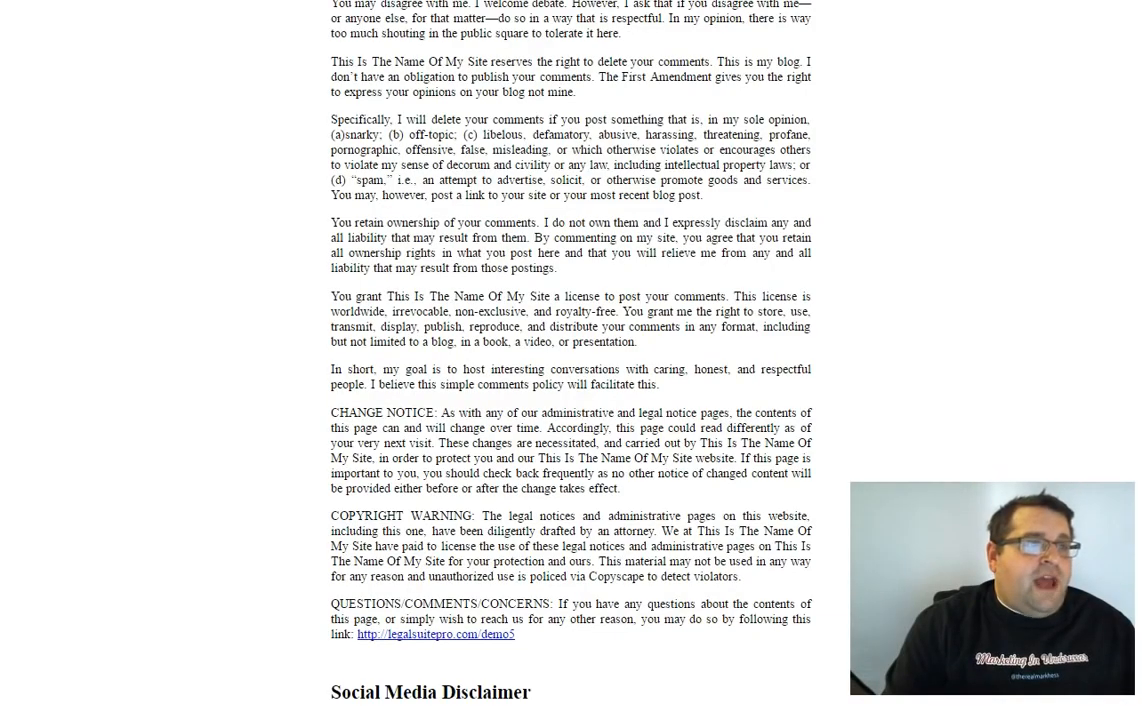
# View the Anti-Spam Policy page from All Pages on the live site, down to its copyright warning and contact section.
pyautogui.click(436, 636)
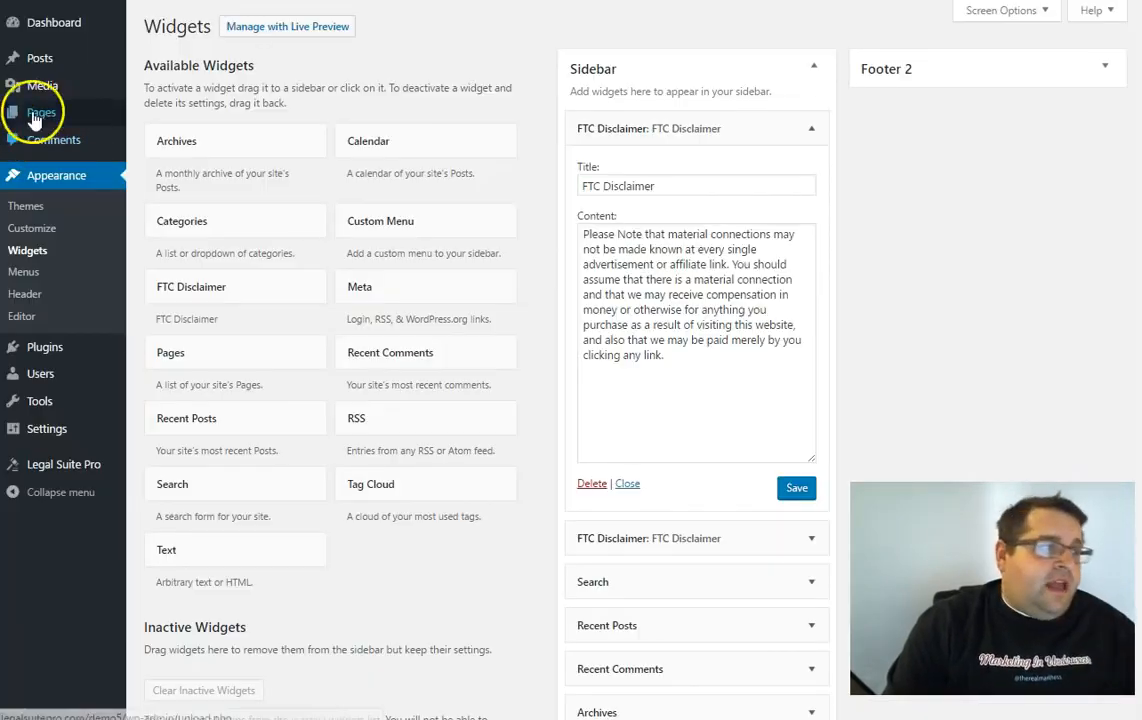
pyautogui.click(42, 112)
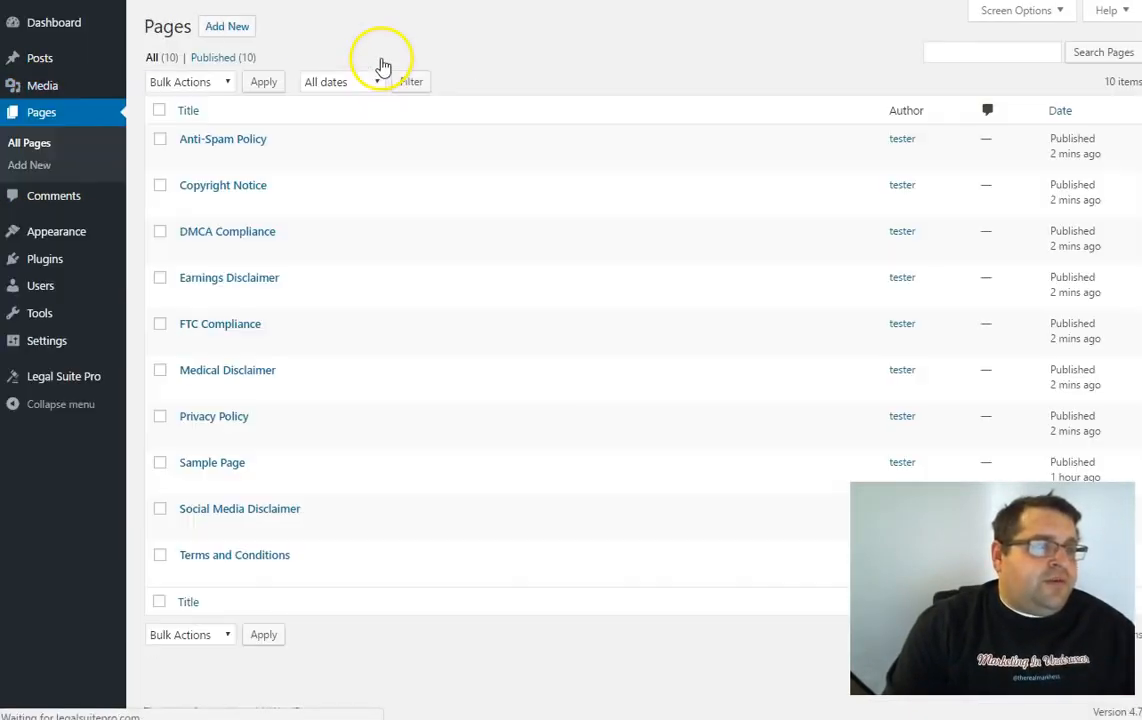
pyautogui.rightClick(304, 156)
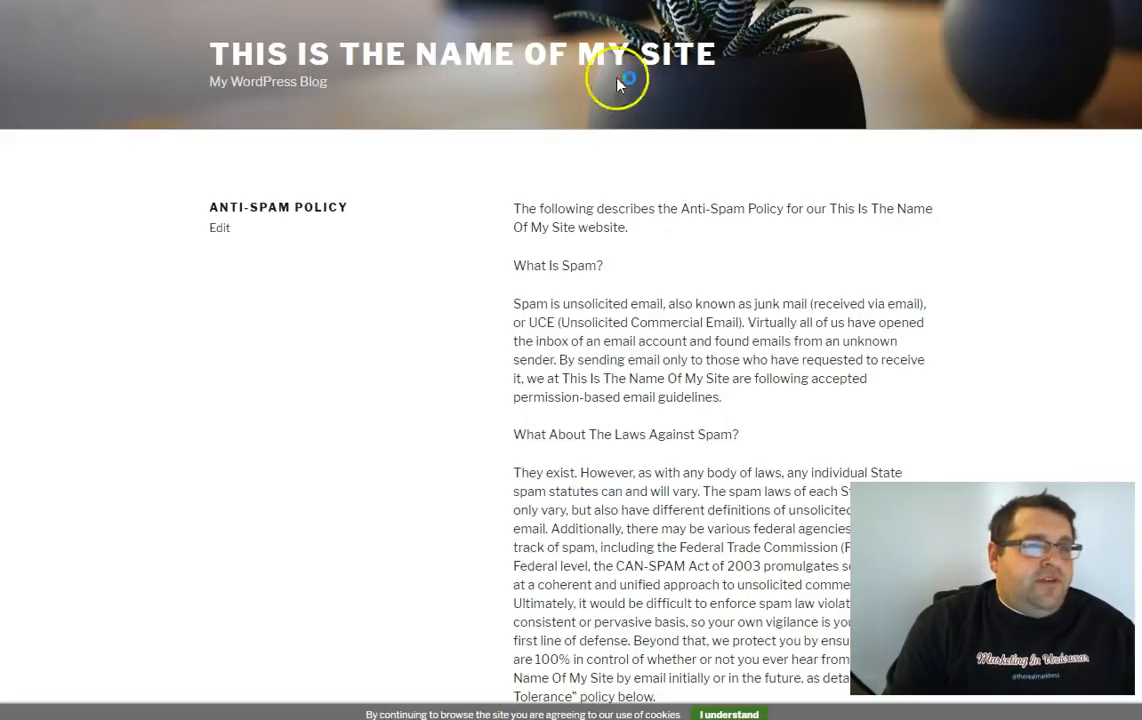
pyautogui.scroll(-3)
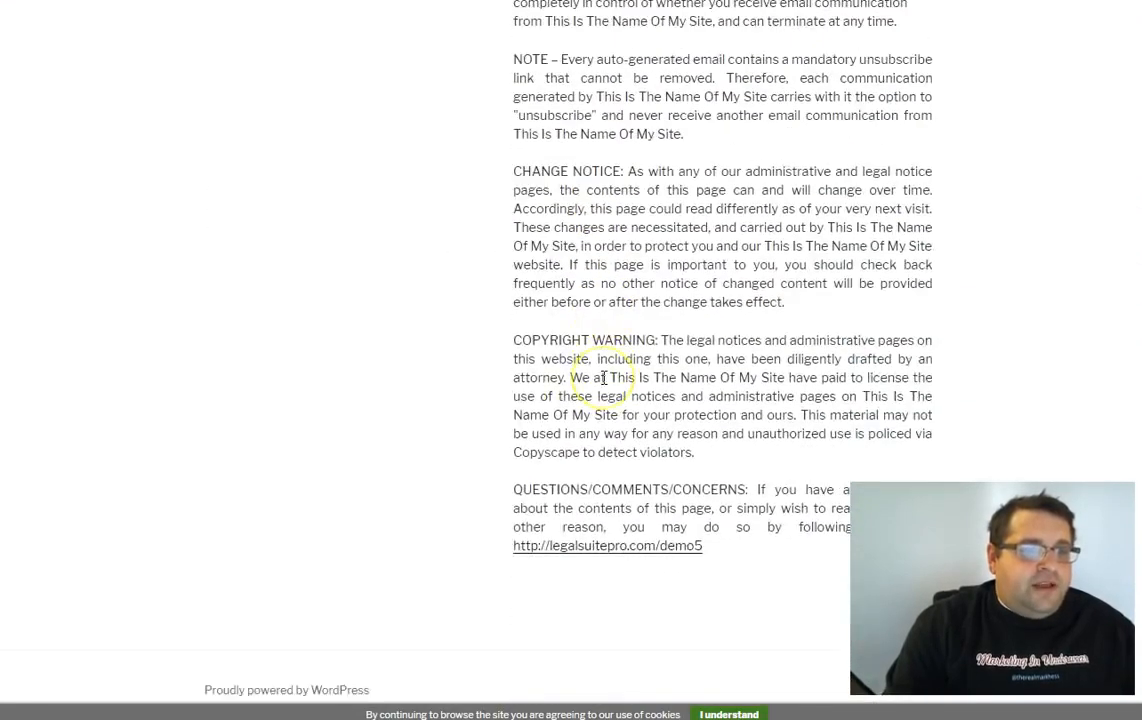